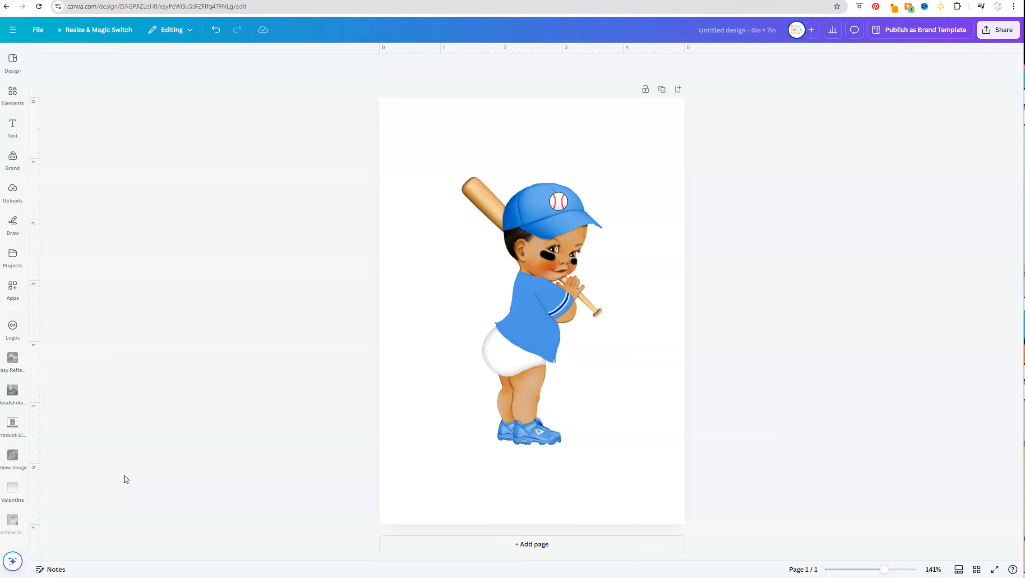
# - Select the baseball baby clipart on the canvas for editing
pyautogui.click(532, 317)
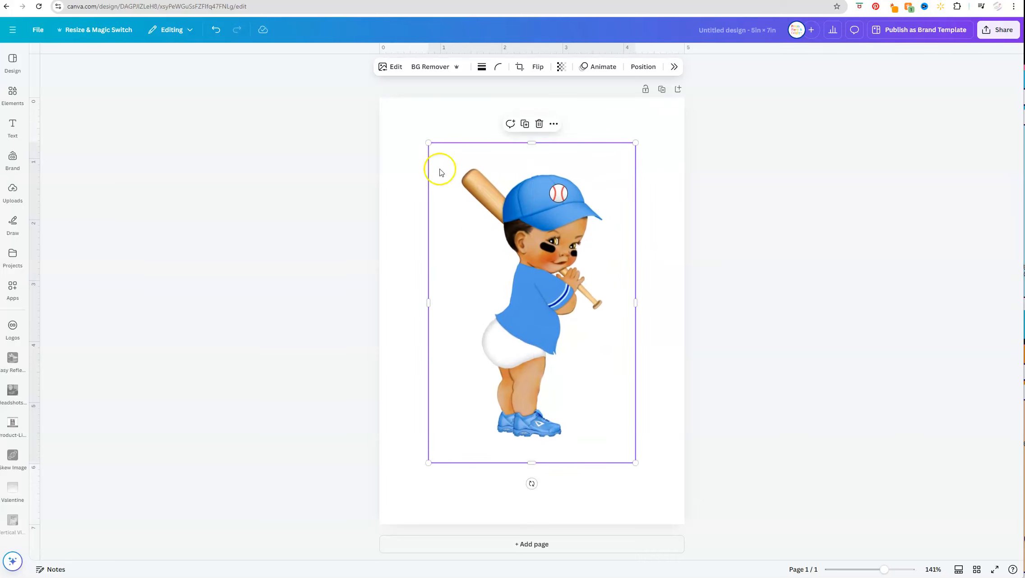
# - Bring up the image's Edit options with the Adjust settings
pyautogui.click(391, 67)
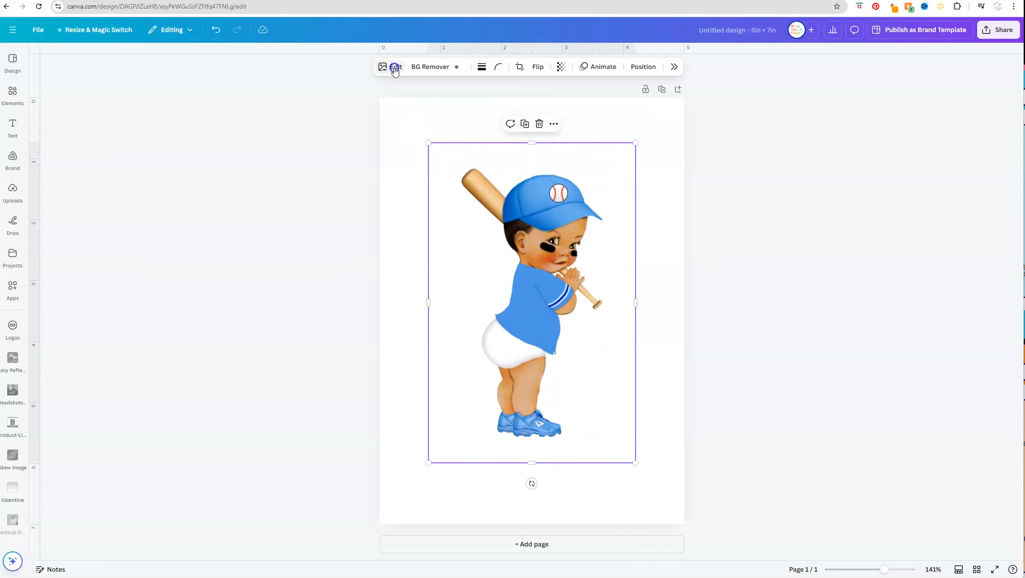
pyautogui.click(395, 66)
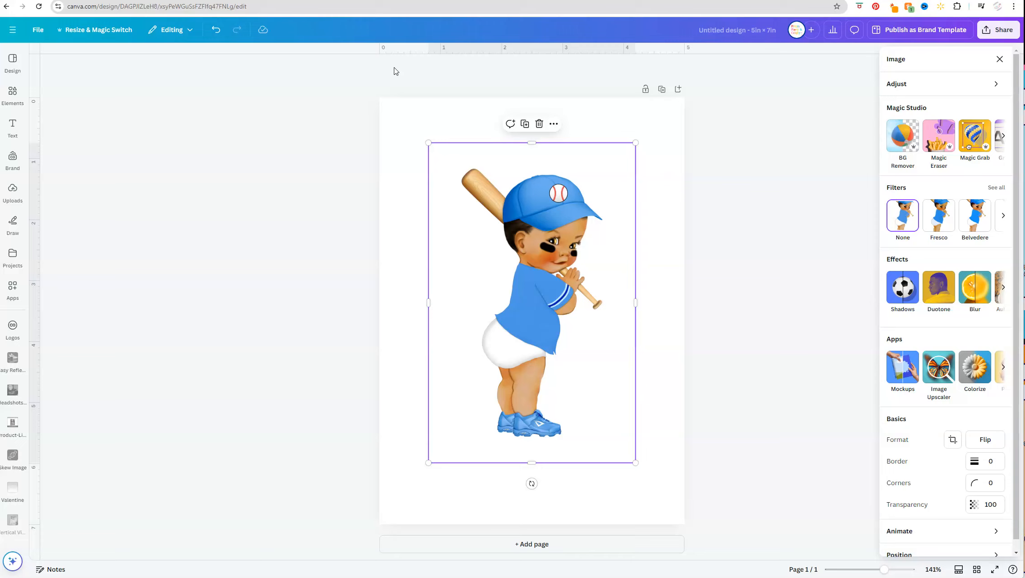
pyautogui.moveTo(797, 121)
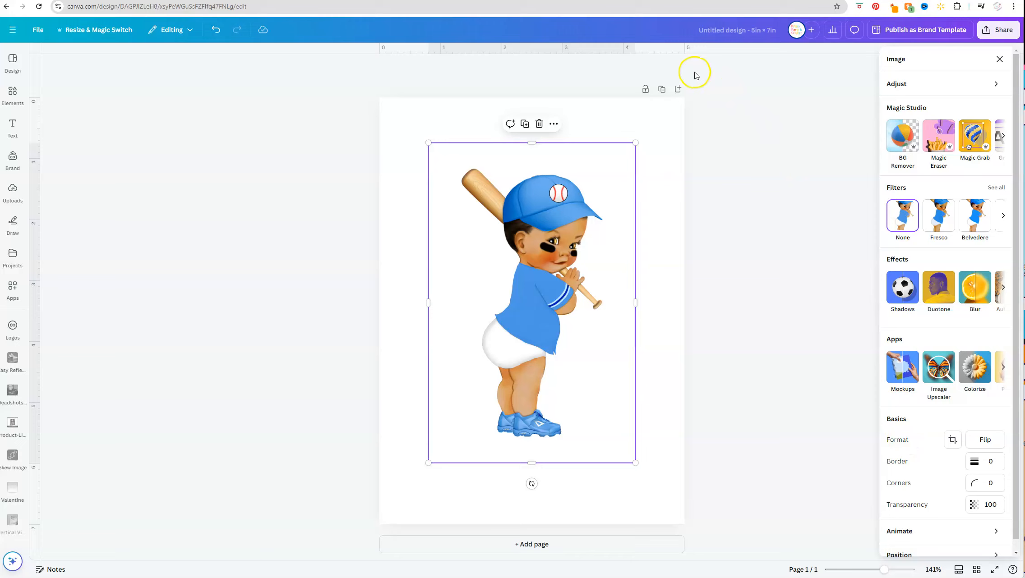
pyautogui.moveTo(570, 59)
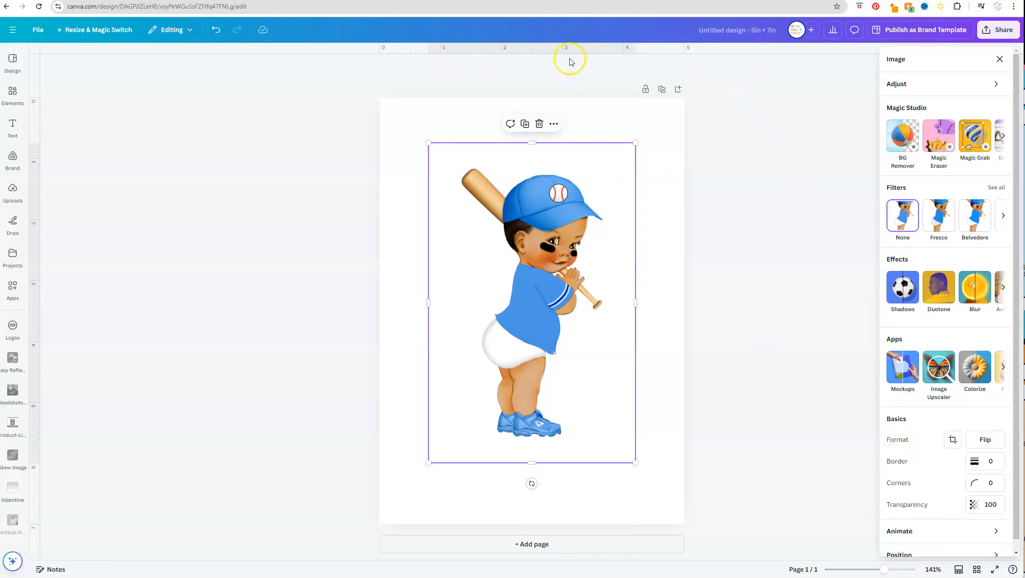
pyautogui.moveTo(541, 308)
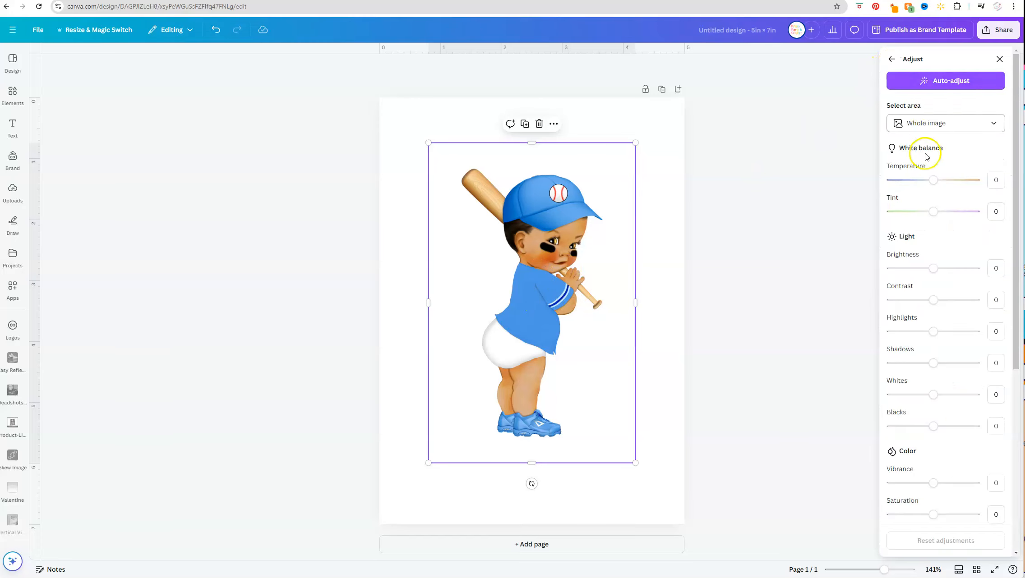
pyautogui.scroll(-3)
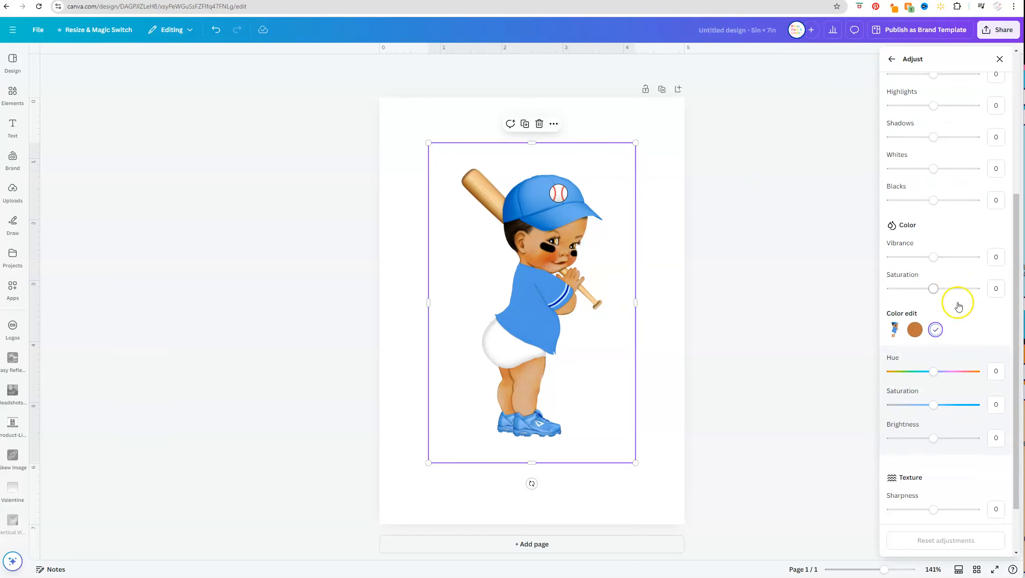
pyautogui.moveTo(938, 321)
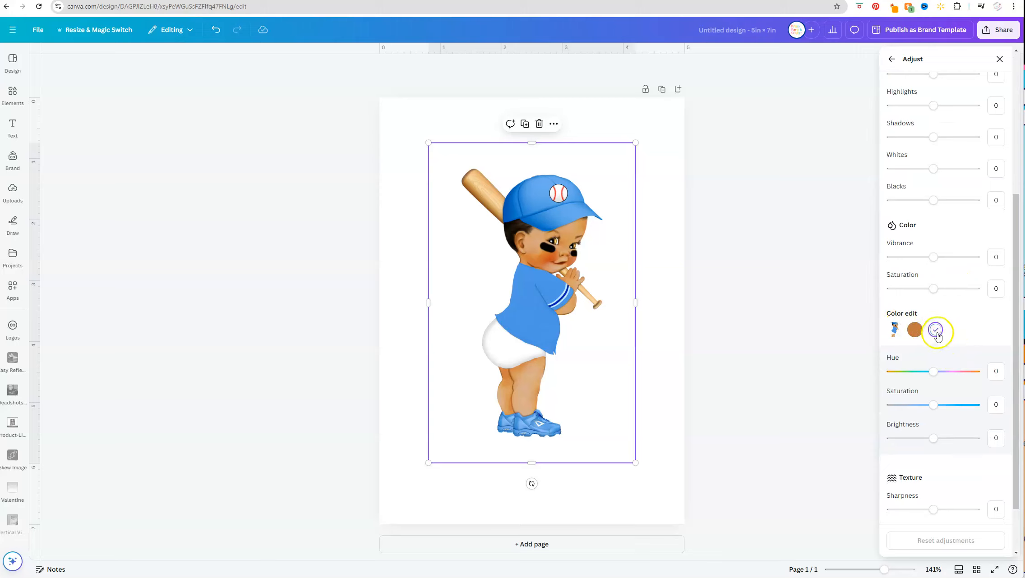
pyautogui.click(914, 330)
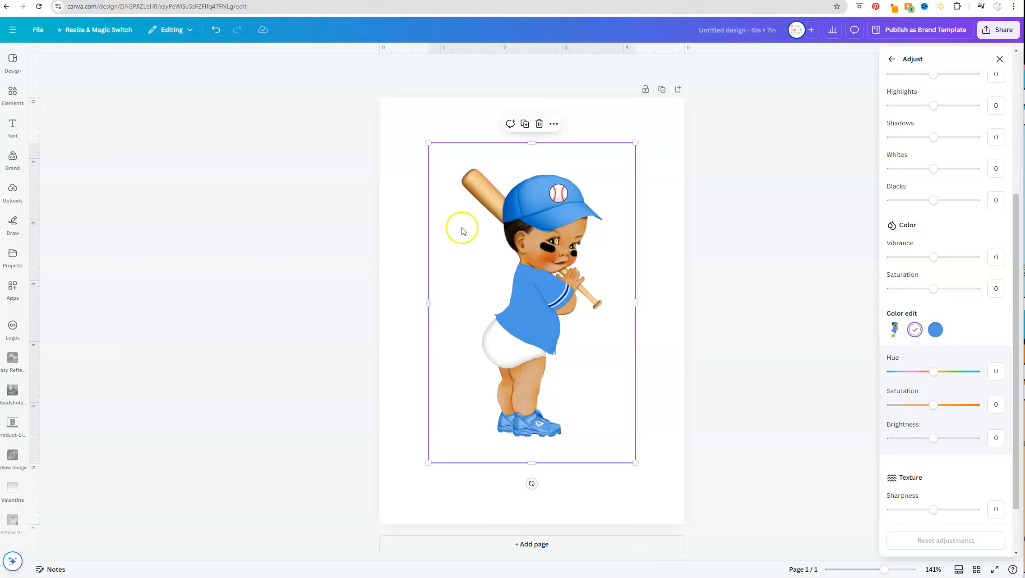
pyautogui.click(914, 329)
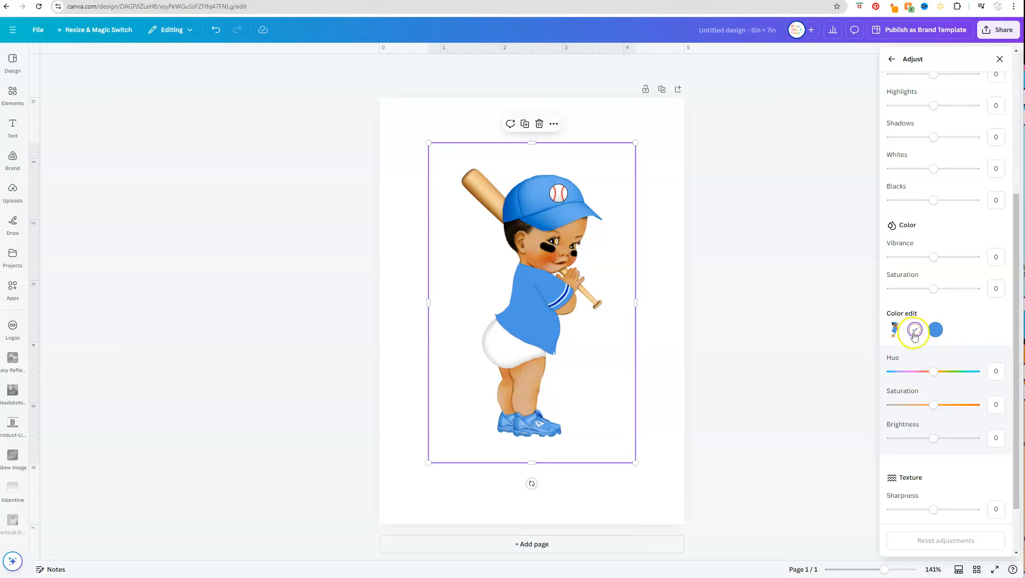
pyautogui.click(914, 330)
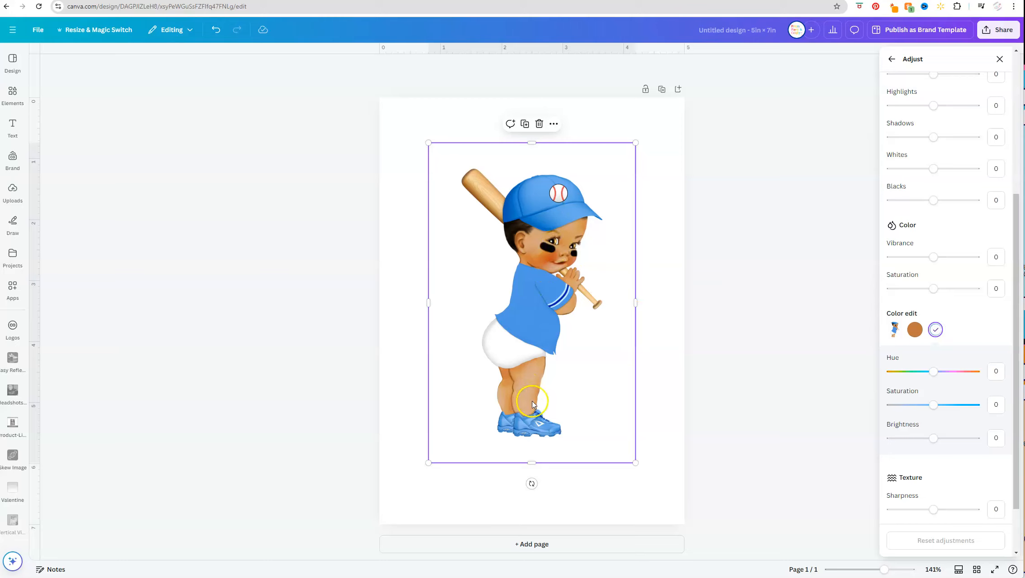
pyautogui.moveTo(587, 320)
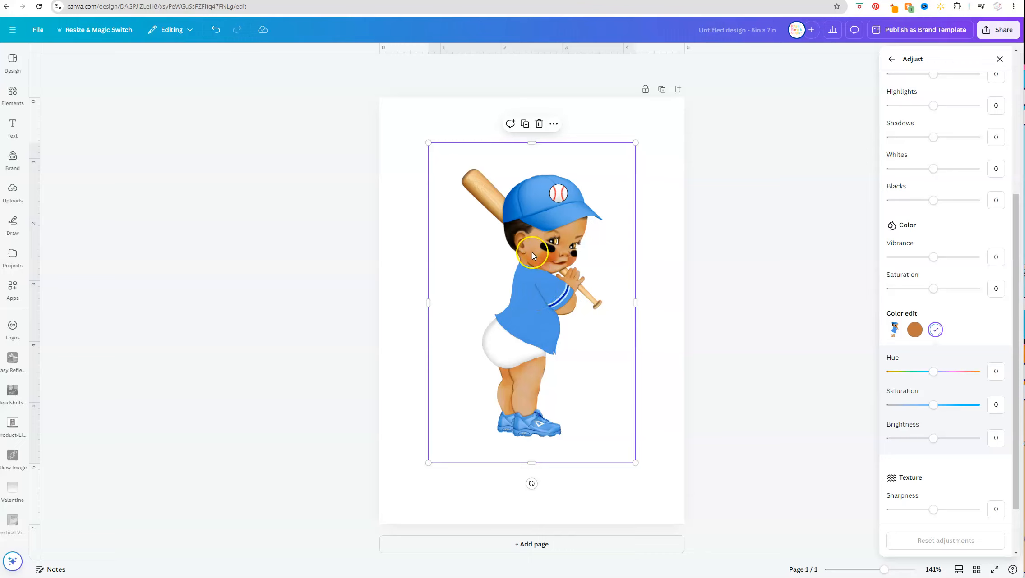
pyautogui.moveTo(506, 207)
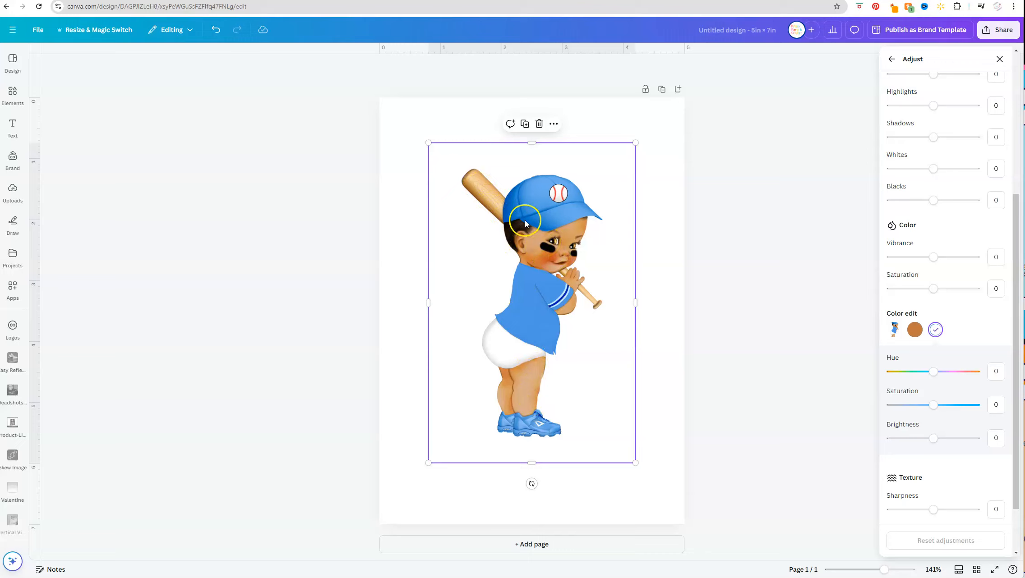
pyautogui.moveTo(547, 307)
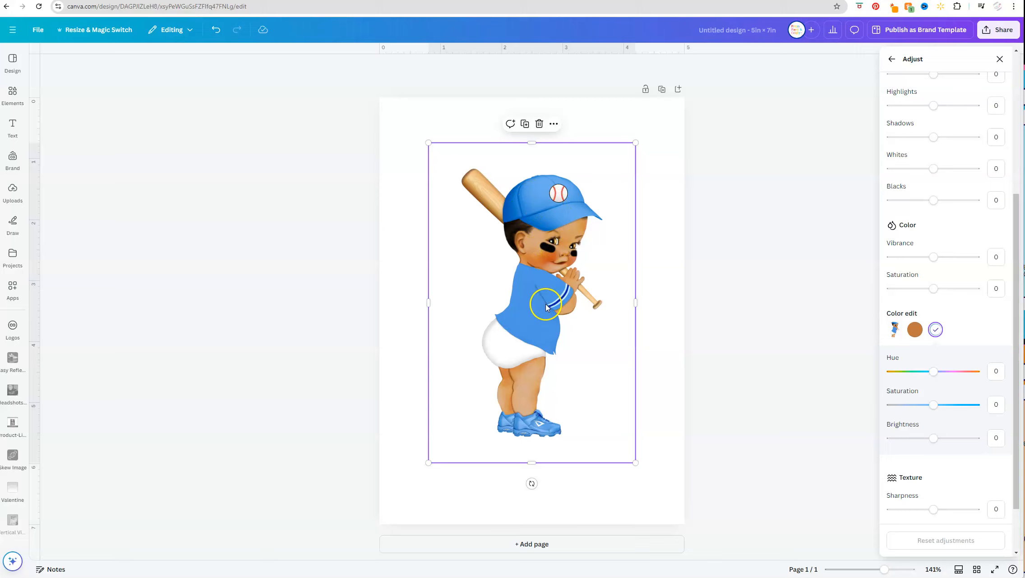
pyautogui.click(914, 329)
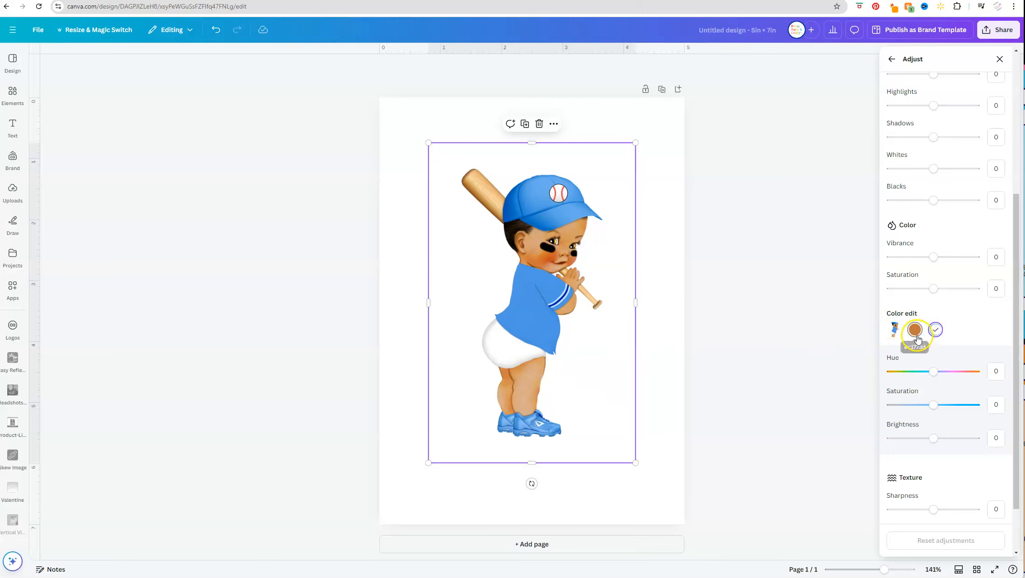
pyautogui.click(935, 329)
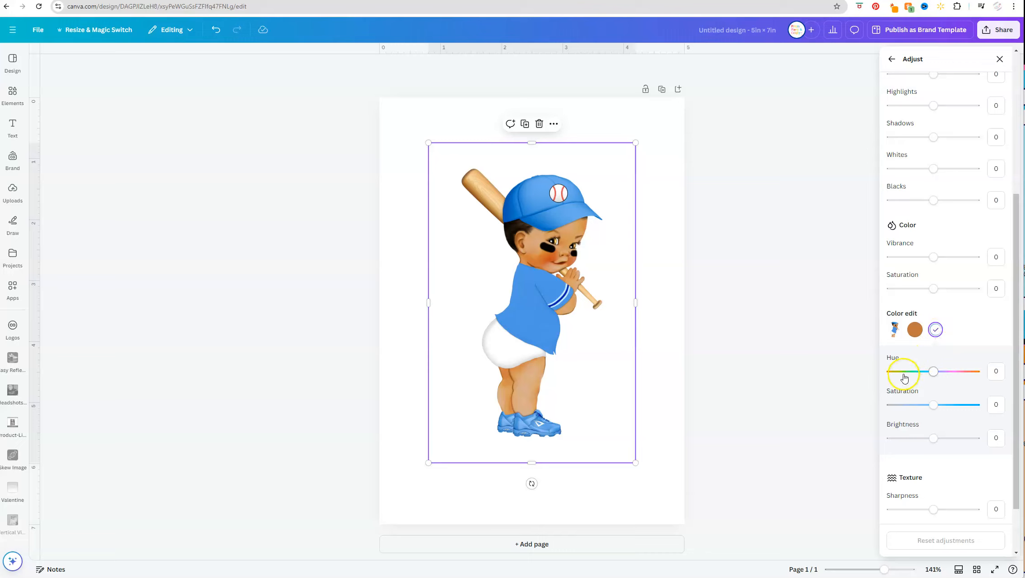
pyautogui.moveTo(911, 432)
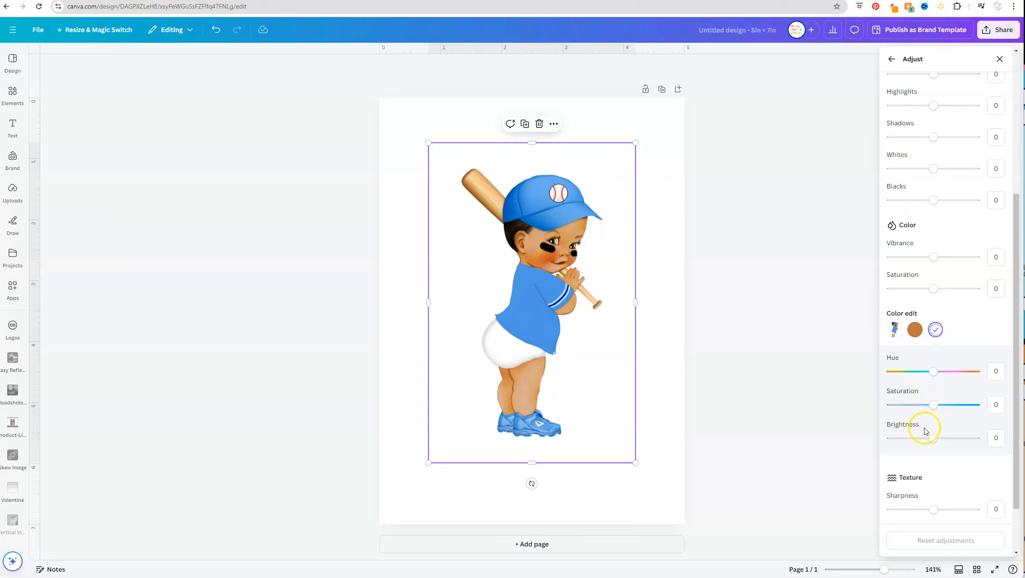
# - Test the blue outfit's Brightness at both extremes, then reset it to 0
pyautogui.moveTo(934, 437); pyautogui.dragTo(975, 437)
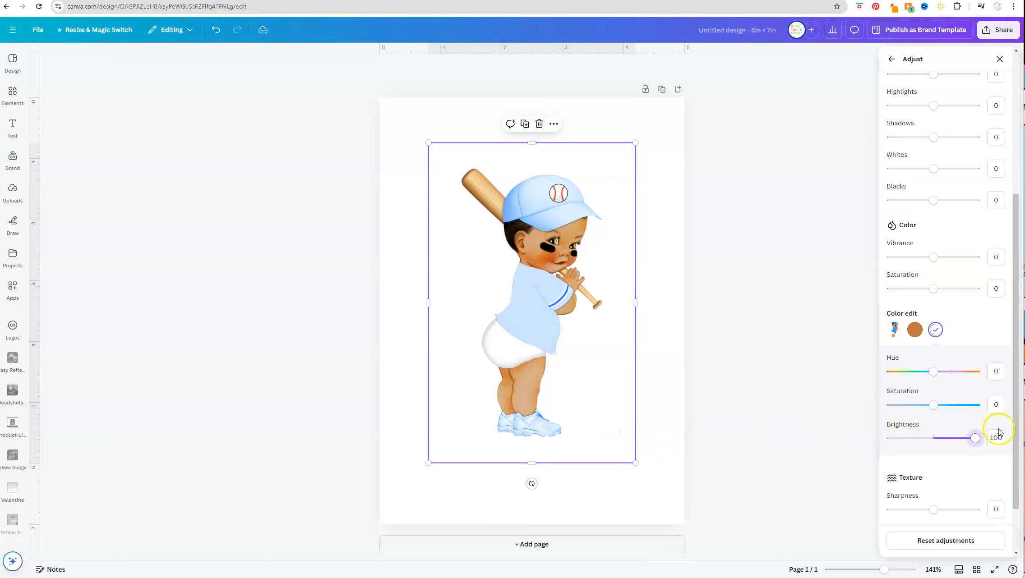
pyautogui.moveTo(976, 437); pyautogui.dragTo(890, 438)
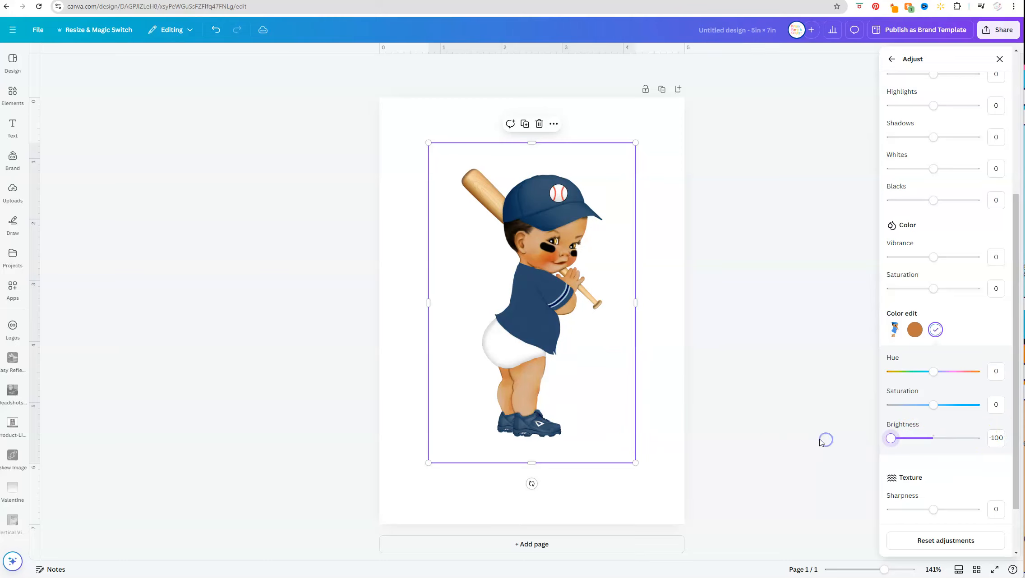
pyautogui.moveTo(828, 438)
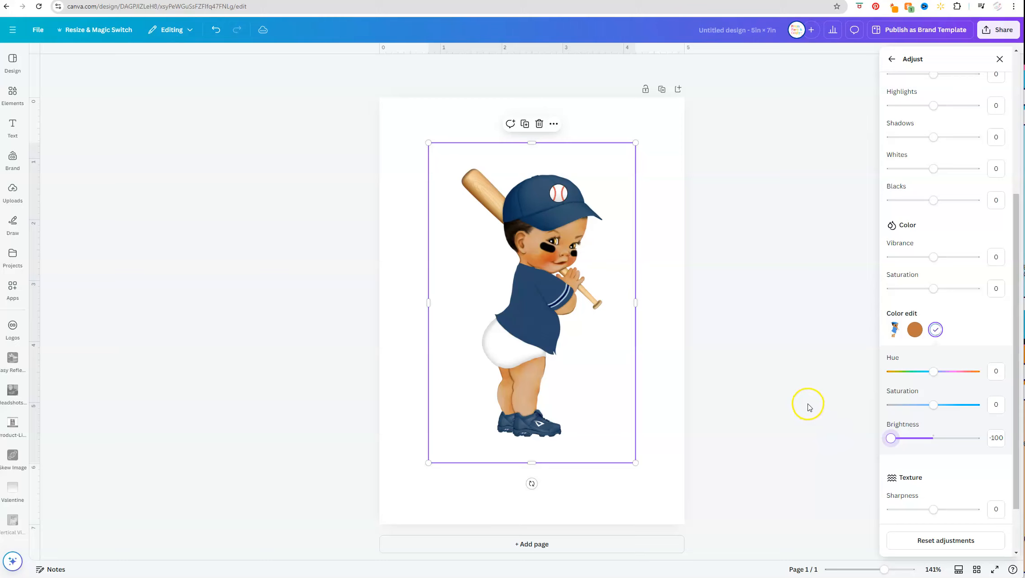
pyautogui.click(996, 438)
pyautogui.write('0')
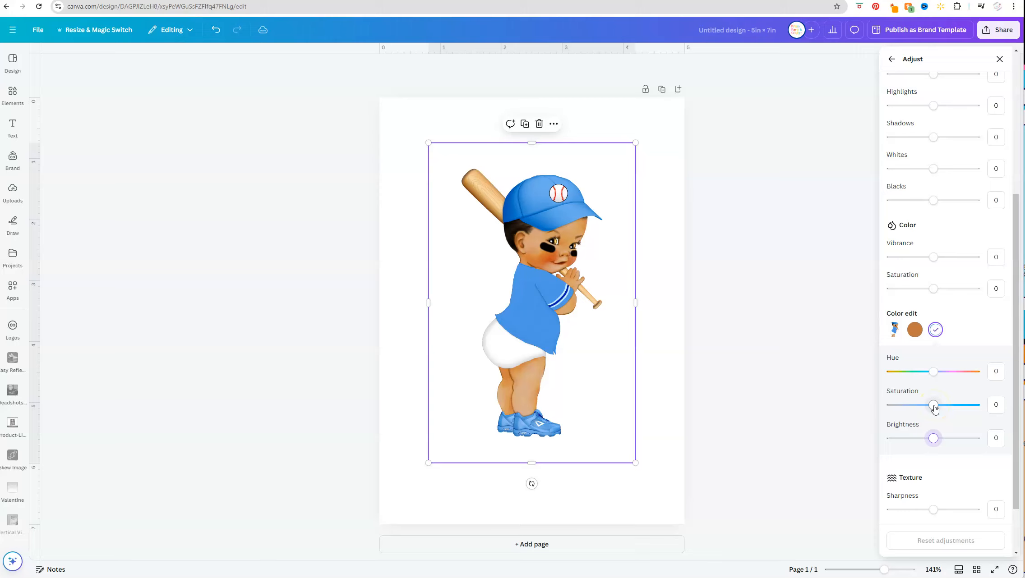
# - Test Saturation at 100 and -100, reset it, then nudge Hue toward teal
pyautogui.moveTo(934, 404); pyautogui.dragTo(974, 404)
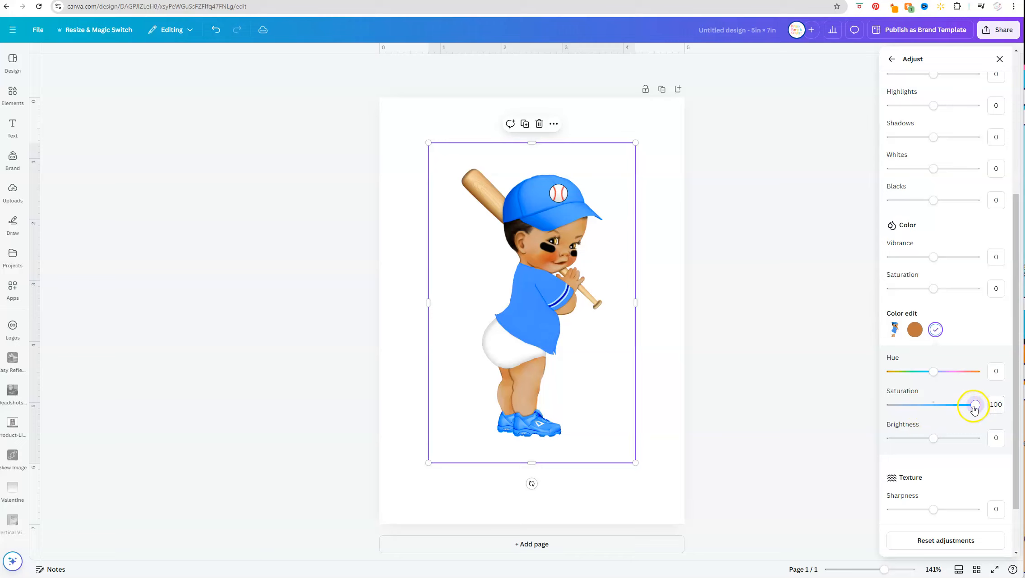
pyautogui.moveTo(973, 404); pyautogui.dragTo(889, 404)
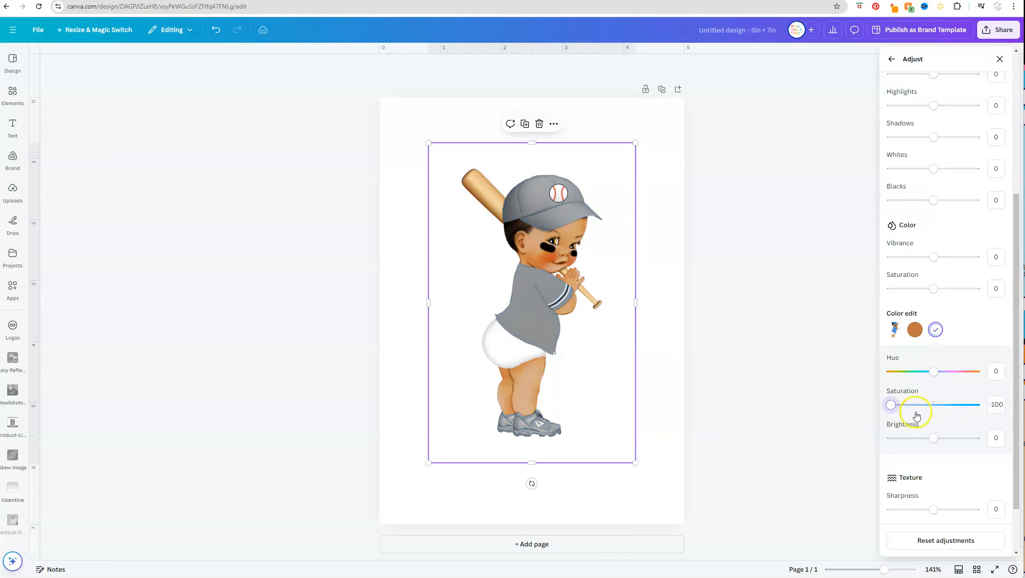
pyautogui.click(996, 404)
pyautogui.write('0')
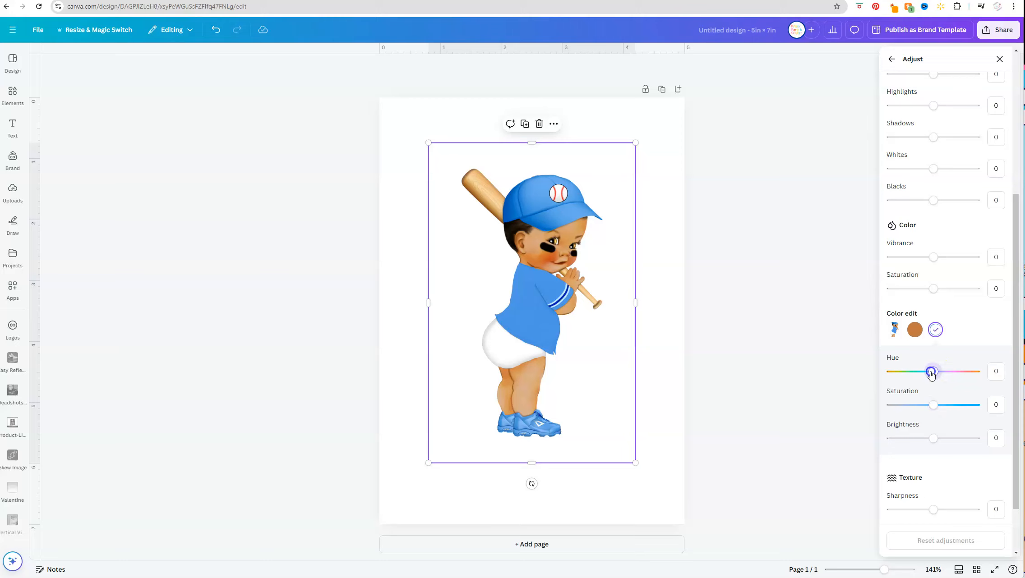
pyautogui.moveTo(931, 370); pyautogui.dragTo(914, 371)
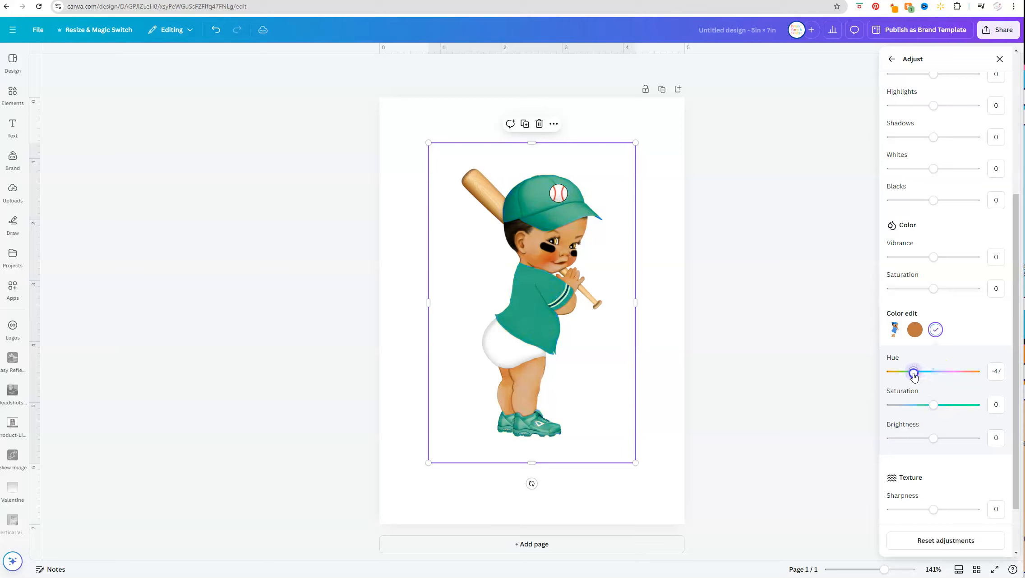
# - Cycle the outfit's Hue through green, blue, pink, orange, purple and turquoise, settling on pinkish red at 75
pyautogui.moveTo(913, 372); pyautogui.dragTo(900, 372)
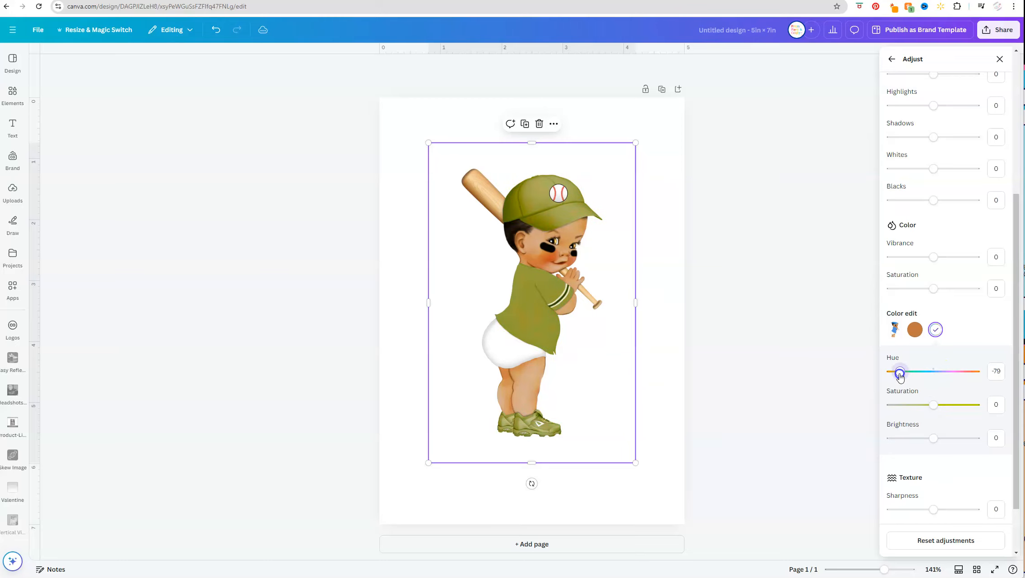
pyautogui.moveTo(900, 372); pyautogui.dragTo(890, 372)
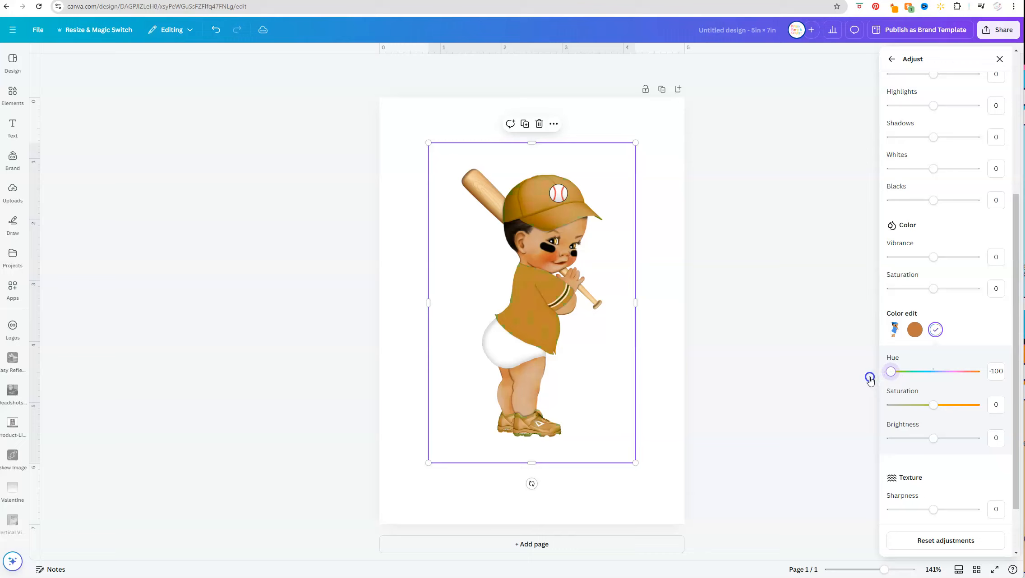
pyautogui.moveTo(890, 371); pyautogui.dragTo(905, 371)
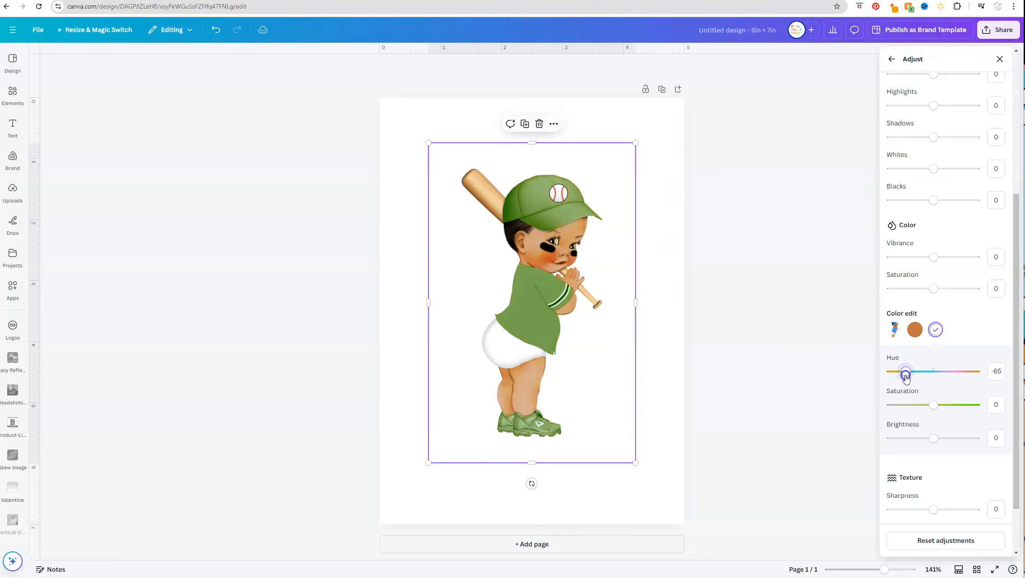
pyautogui.moveTo(905, 372); pyautogui.dragTo(933, 373)
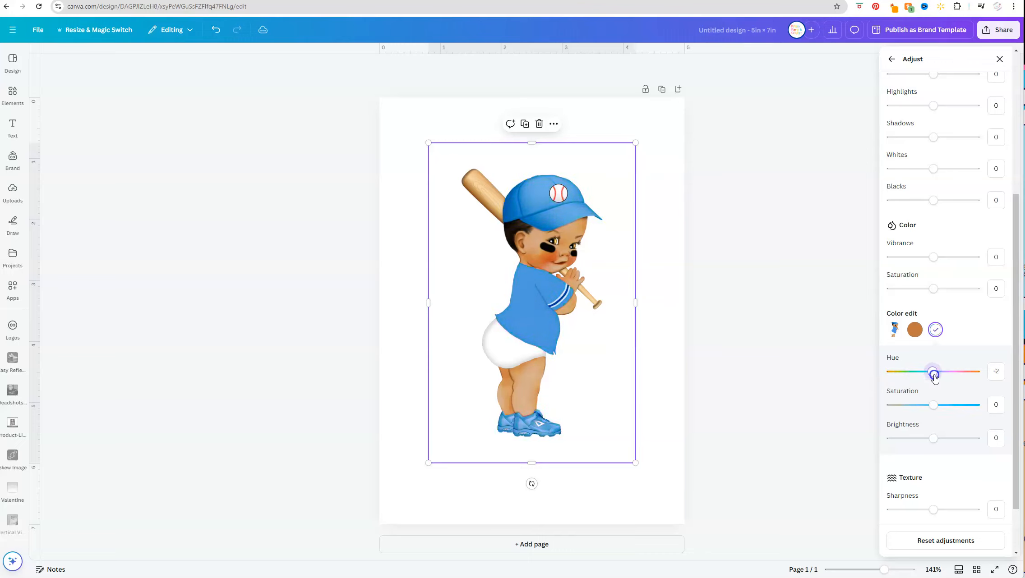
pyautogui.moveTo(933, 371); pyautogui.dragTo(966, 371)
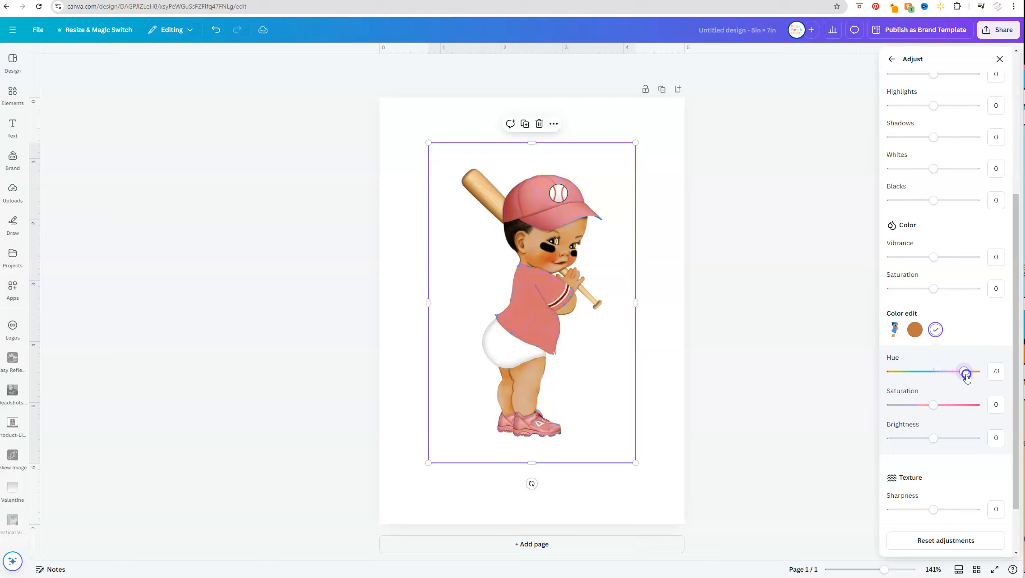
pyautogui.moveTo(961, 371); pyautogui.dragTo(969, 379)
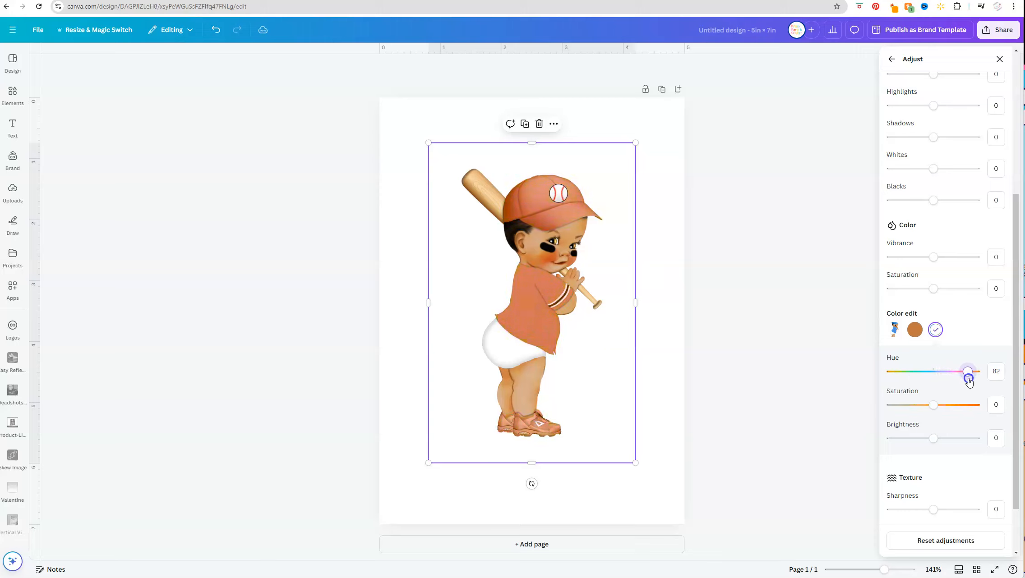
pyautogui.moveTo(968, 372); pyautogui.dragTo(952, 373)
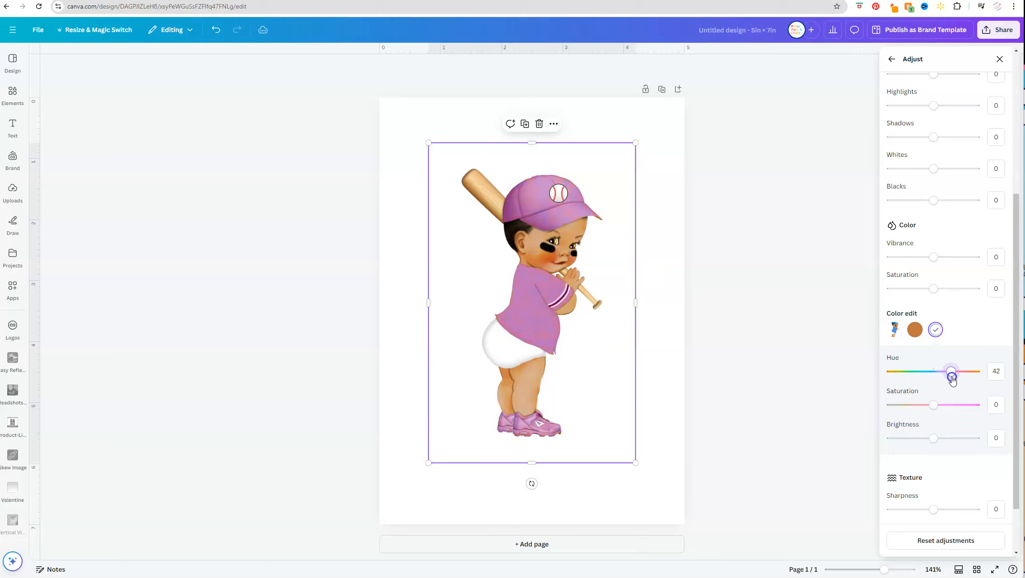
pyautogui.moveTo(952, 375); pyautogui.dragTo(924, 373)
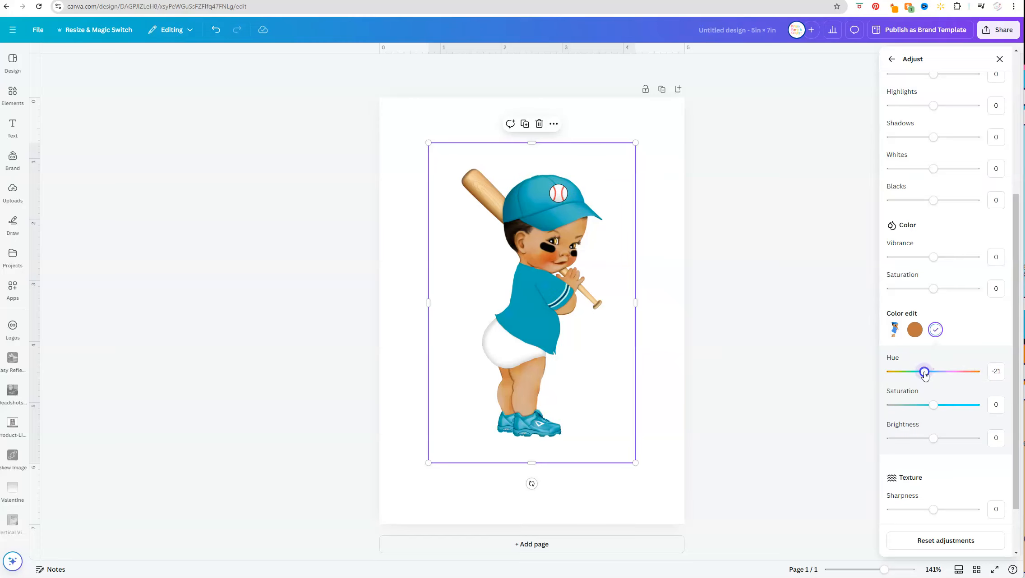
pyautogui.moveTo(924, 372); pyautogui.dragTo(961, 372)
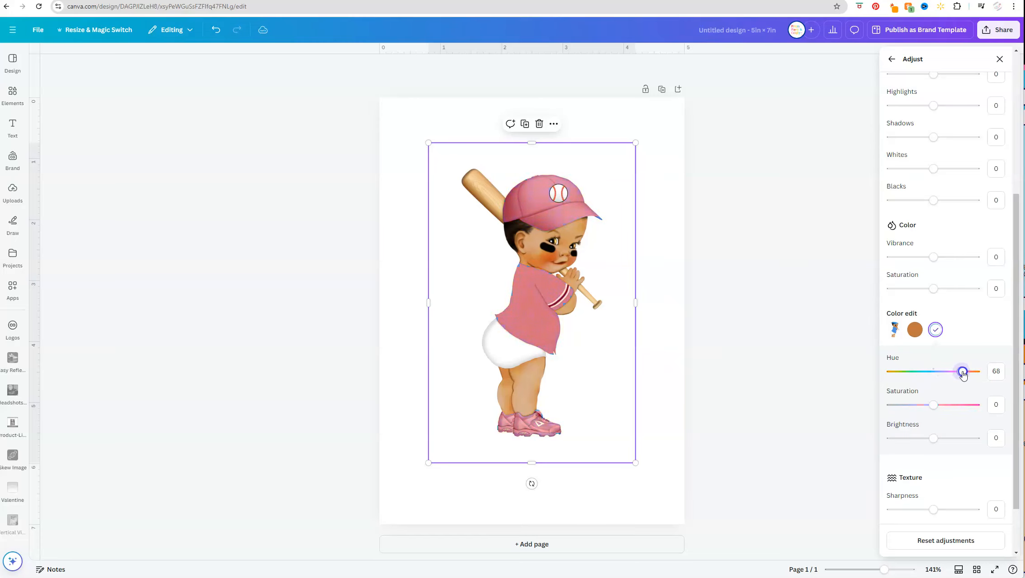
pyautogui.moveTo(962, 372); pyautogui.dragTo(966, 372)
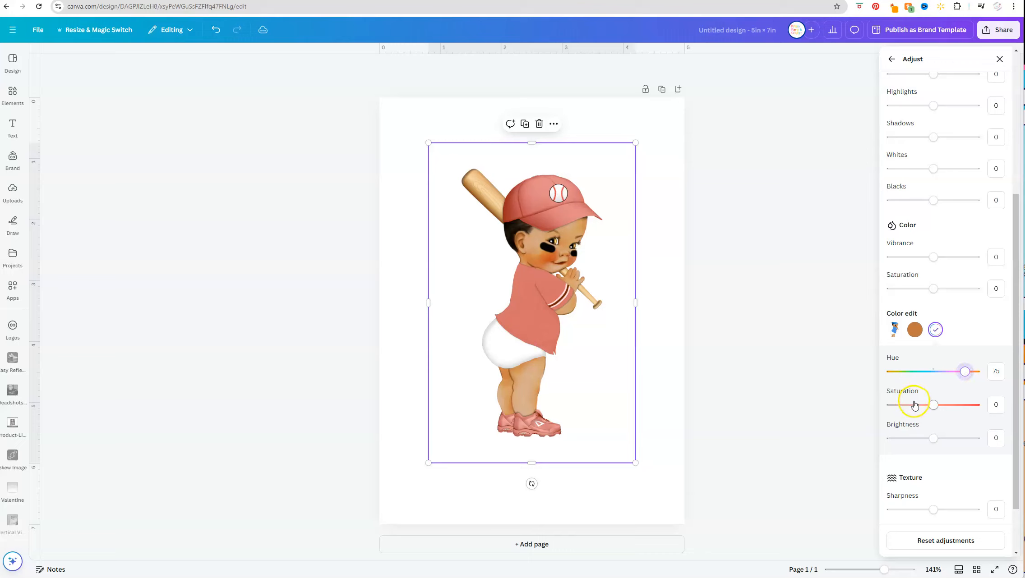
# - Set Saturation to 65 and Brightness to -17 for a rich red, then close the adjustments
pyautogui.moveTo(933, 405); pyautogui.dragTo(943, 405)
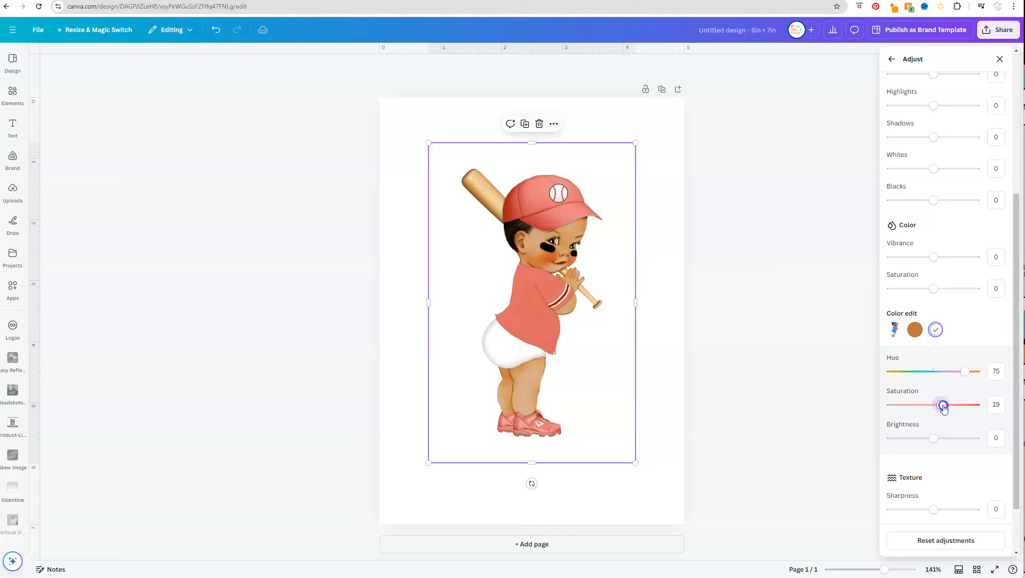
pyautogui.moveTo(942, 405); pyautogui.dragTo(959, 404)
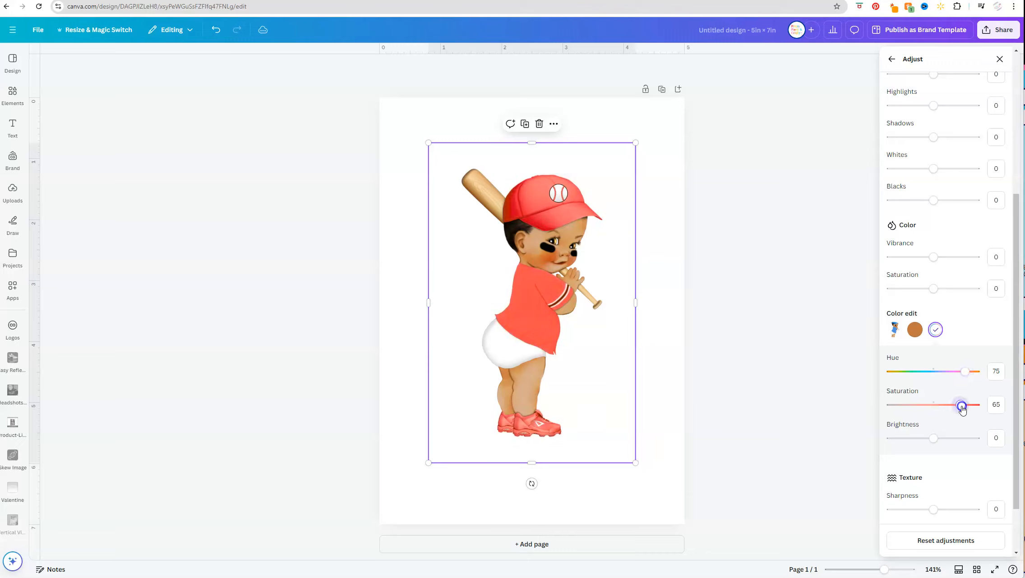
pyautogui.moveTo(933, 439); pyautogui.dragTo(940, 438)
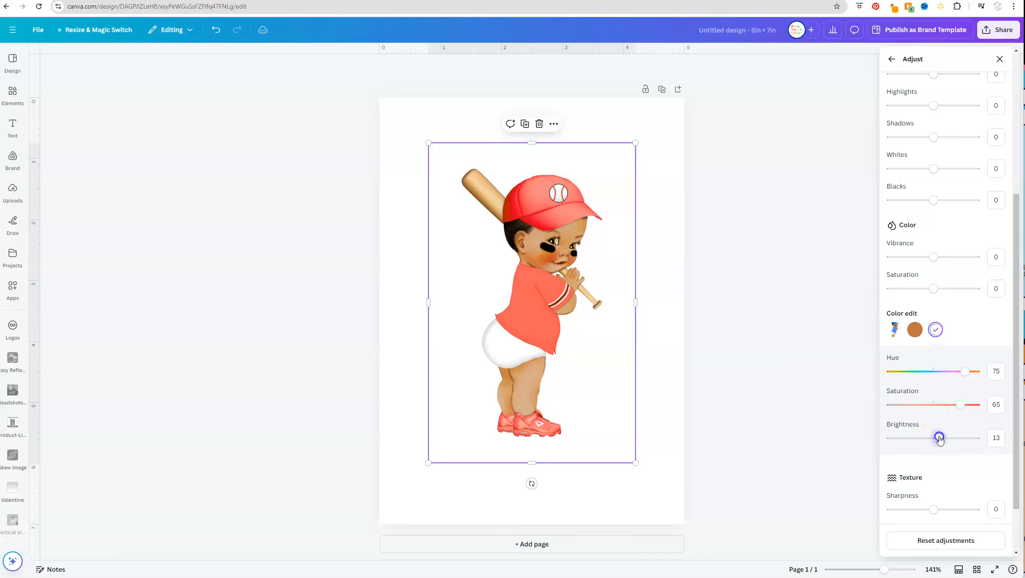
pyautogui.moveTo(939, 437); pyautogui.dragTo(935, 439)
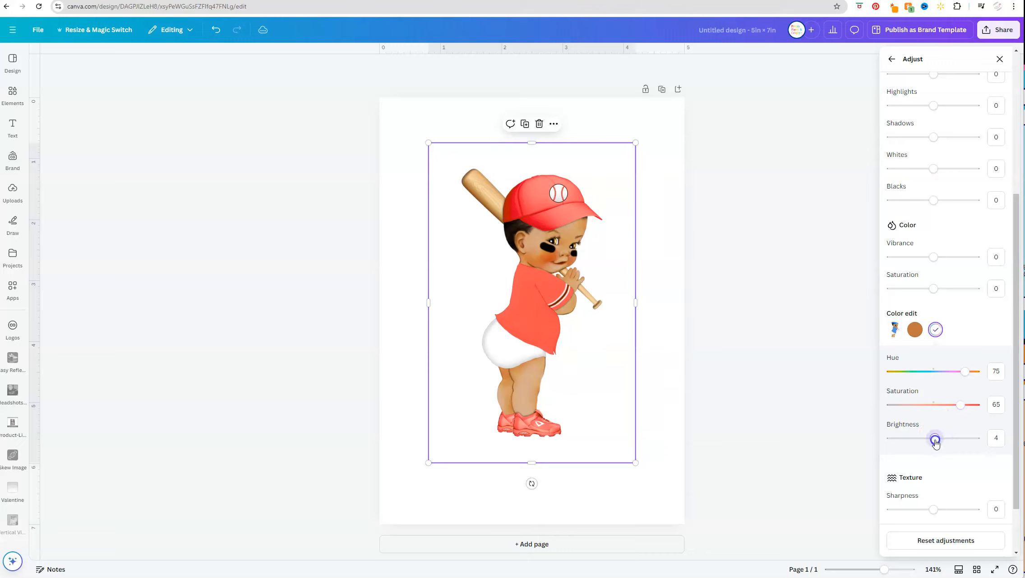
pyautogui.moveTo(935, 437); pyautogui.dragTo(926, 437)
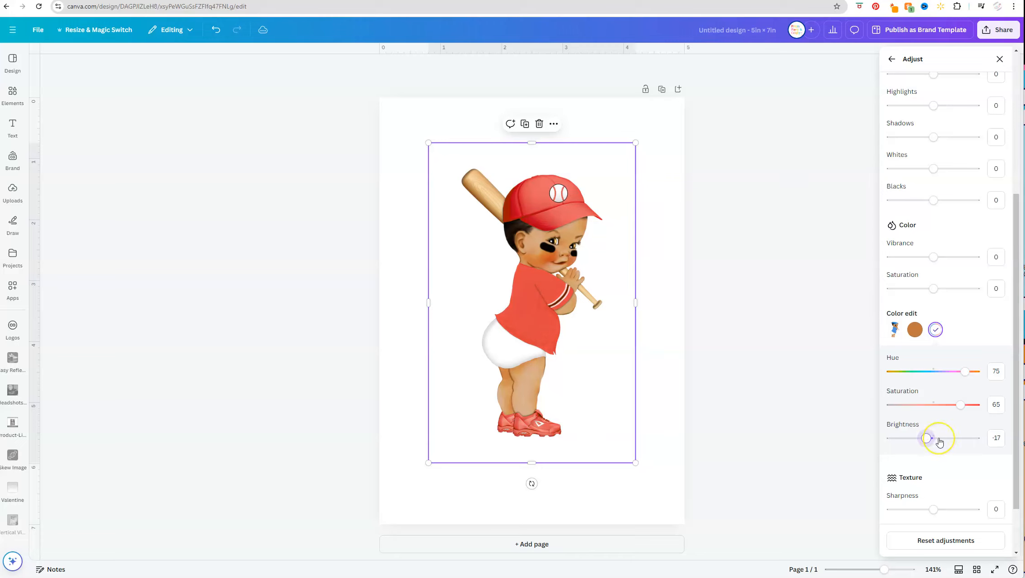
pyautogui.moveTo(898, 398)
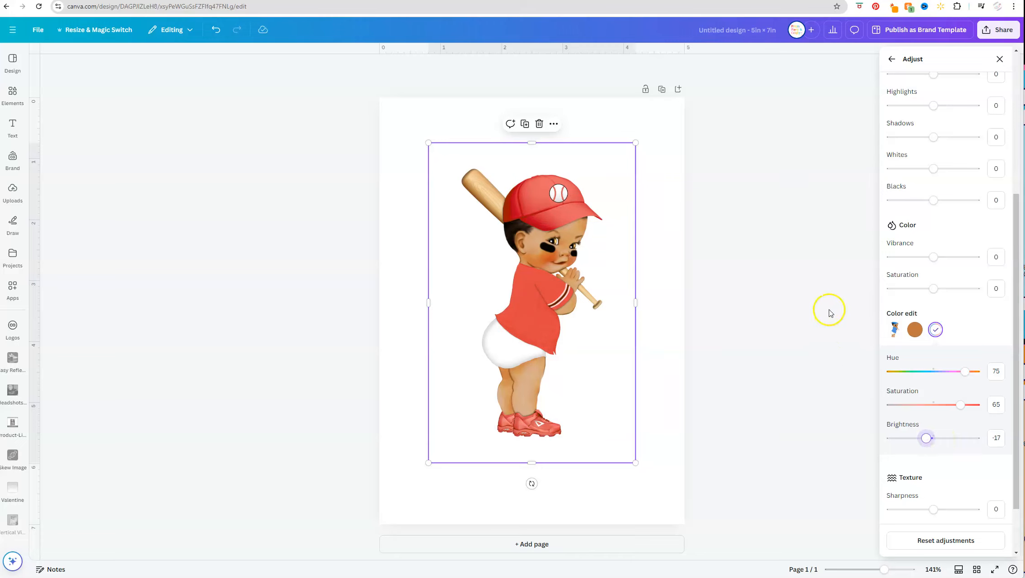
pyautogui.click(998, 58)
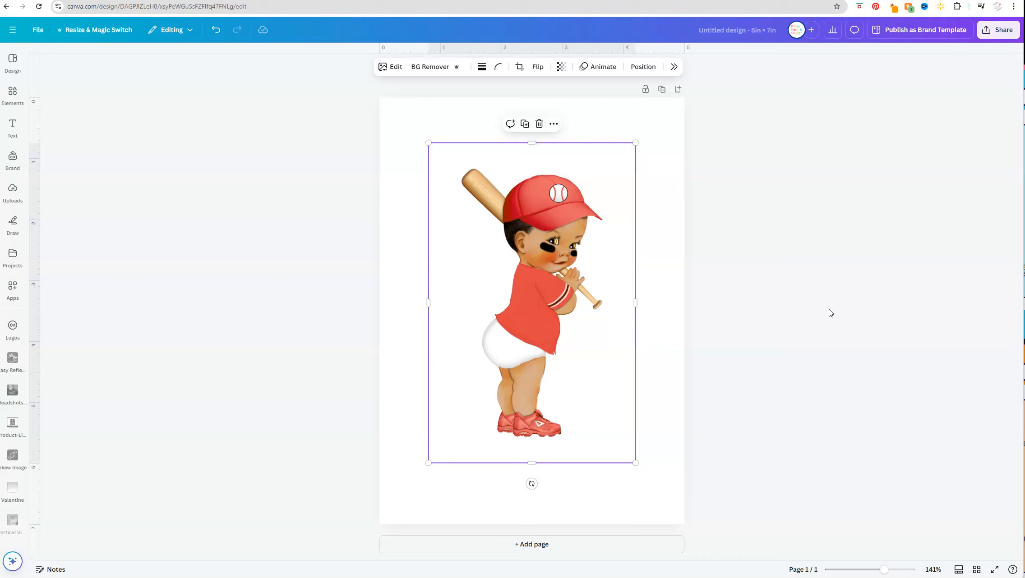